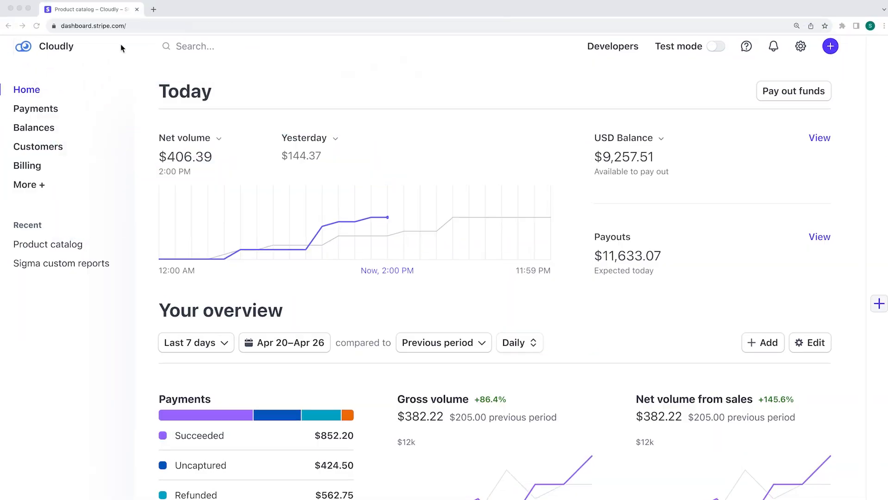
# - Create a new pricing table in the product catalog and add the Premium monthly price
pyautogui.click(48, 244)
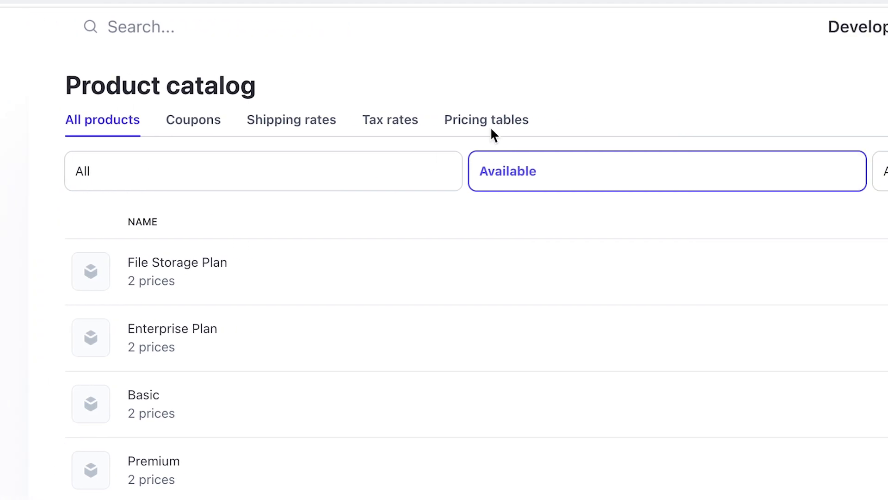
pyautogui.click(486, 119)
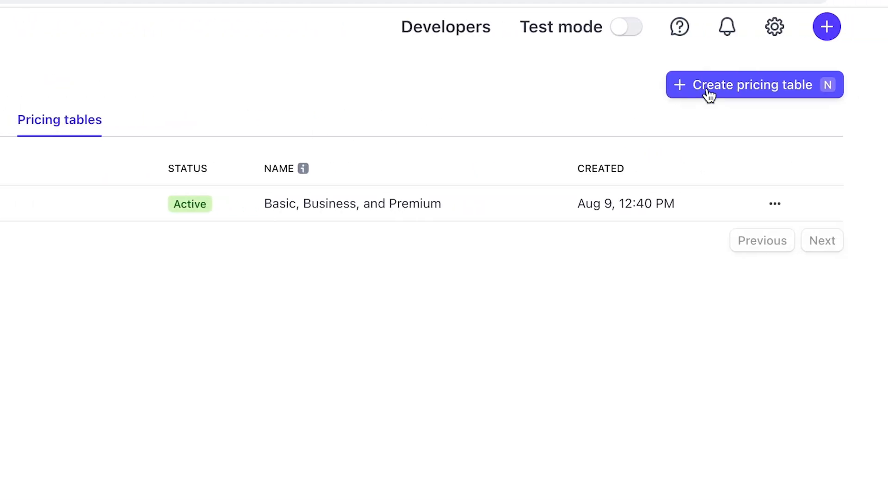
pyautogui.click(753, 84)
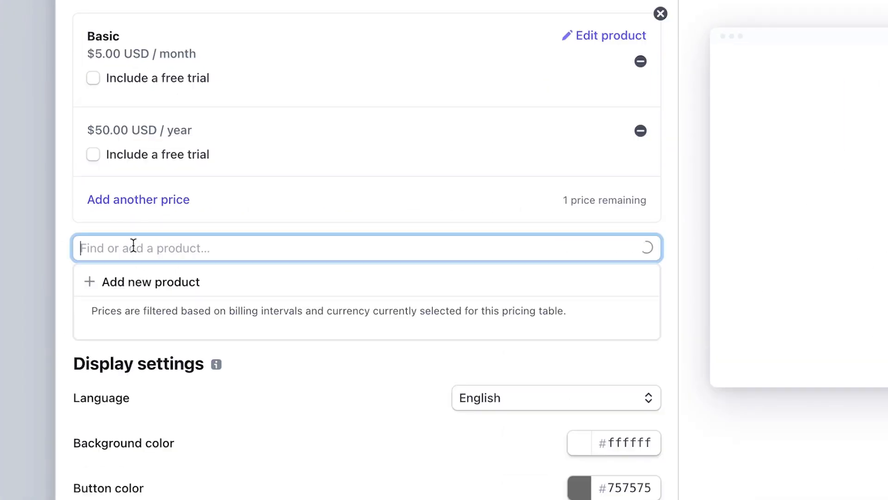
pyautogui.write('Premium')
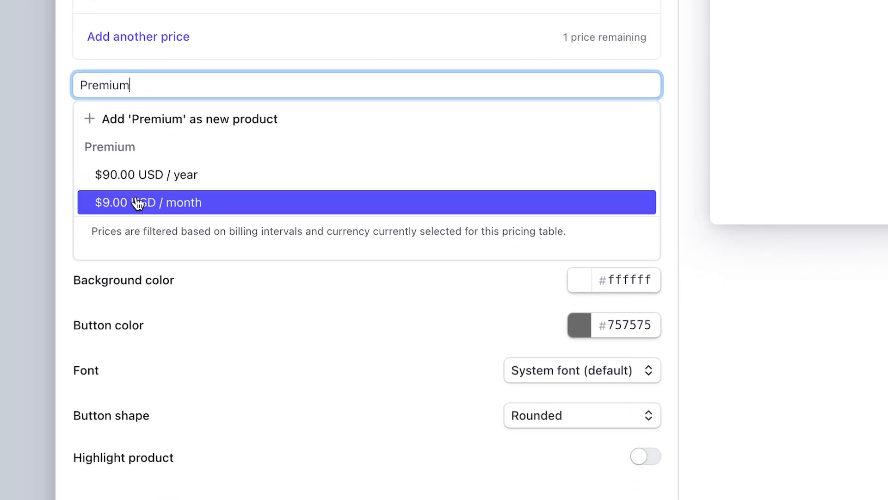
pyautogui.click(367, 203)
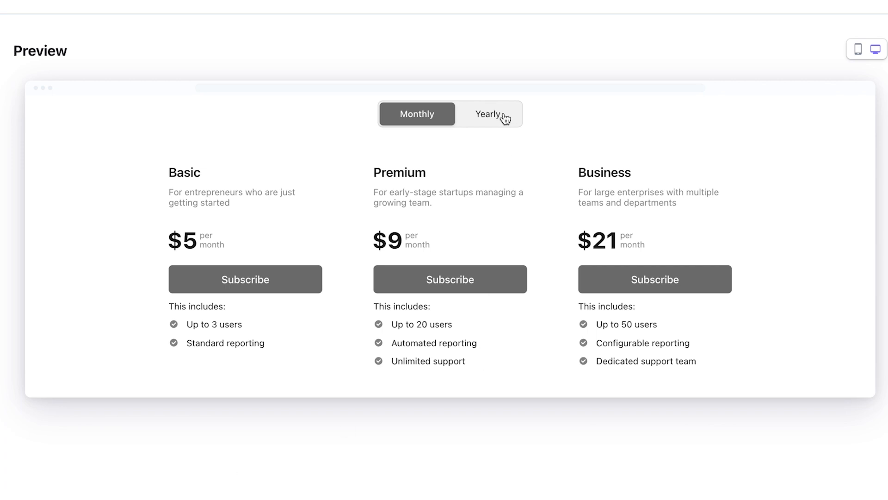
# - Add free trials to the yearly prices and highlight Premium as most popular
pyautogui.click(487, 113)
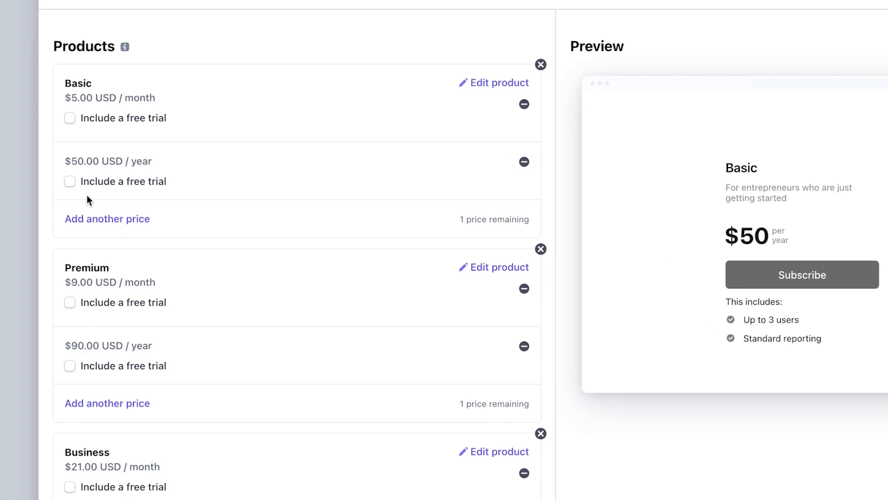
pyautogui.click(69, 181)
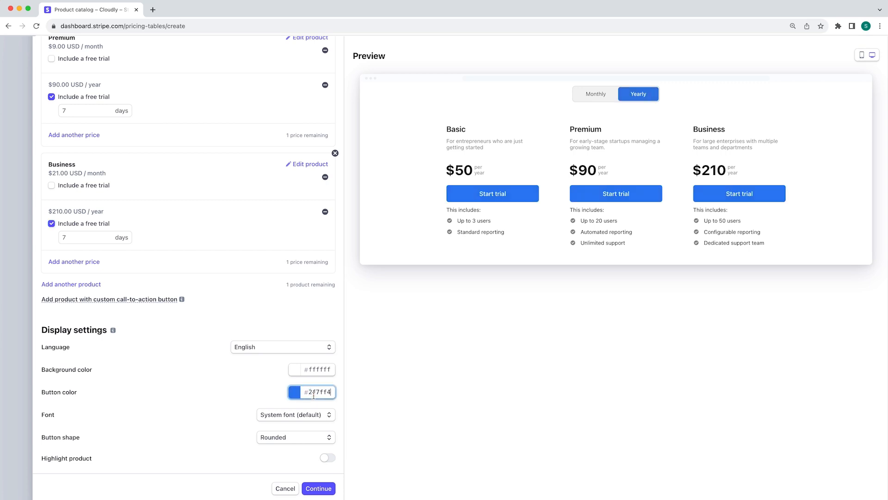
pyautogui.click(327, 456)
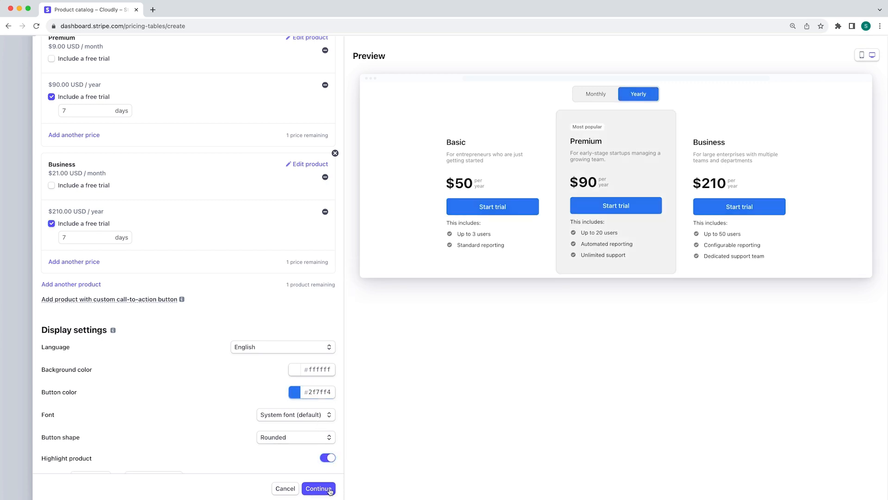
# - Enable automatic tax collection and set the confirmation message 'Thanks for subscribing!'
pyautogui.click(318, 488)
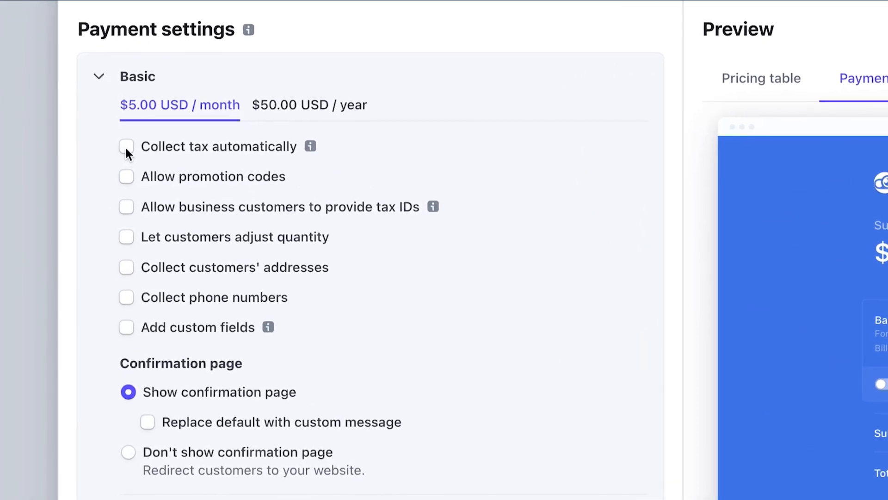
pyautogui.click(126, 146)
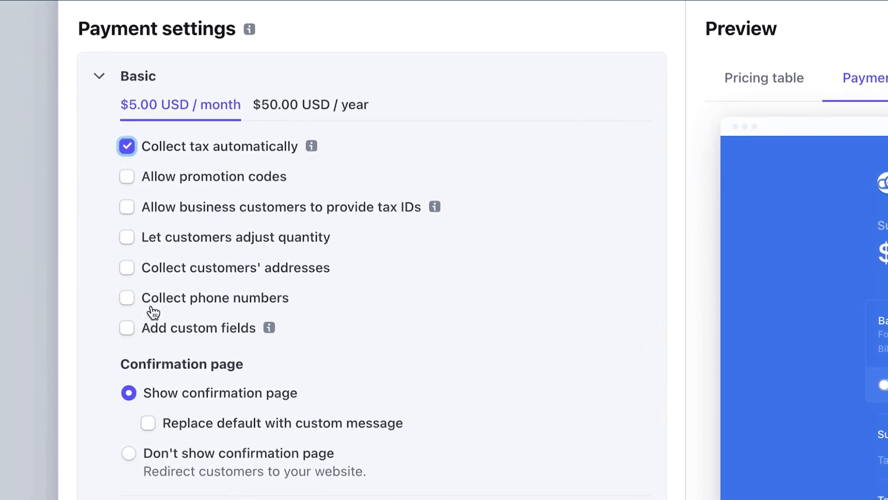
pyautogui.click(148, 422)
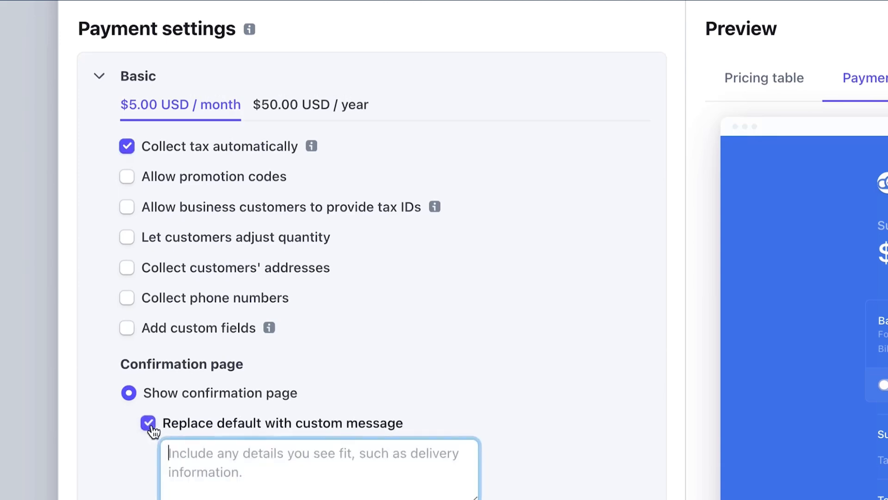
pyautogui.write('Thanks for subscribing!')
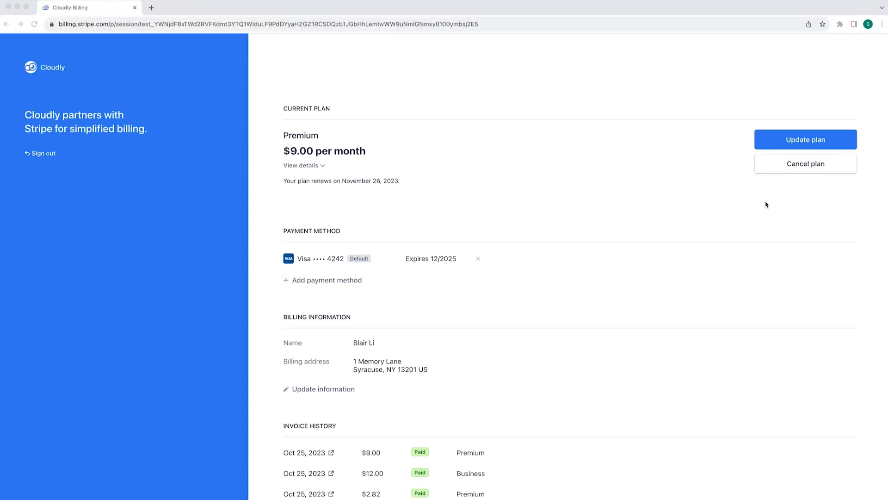
# - Update the subscription plan and confirm the change to Business
pyautogui.click(805, 140)
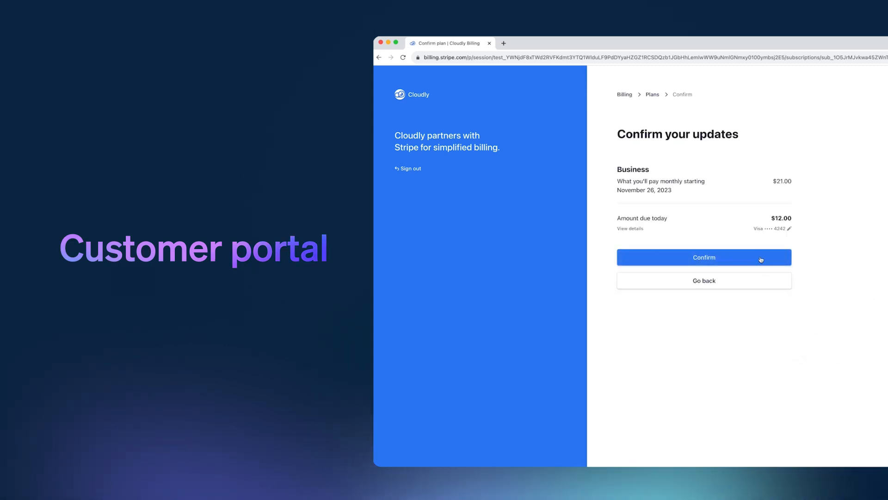
pyautogui.click(704, 256)
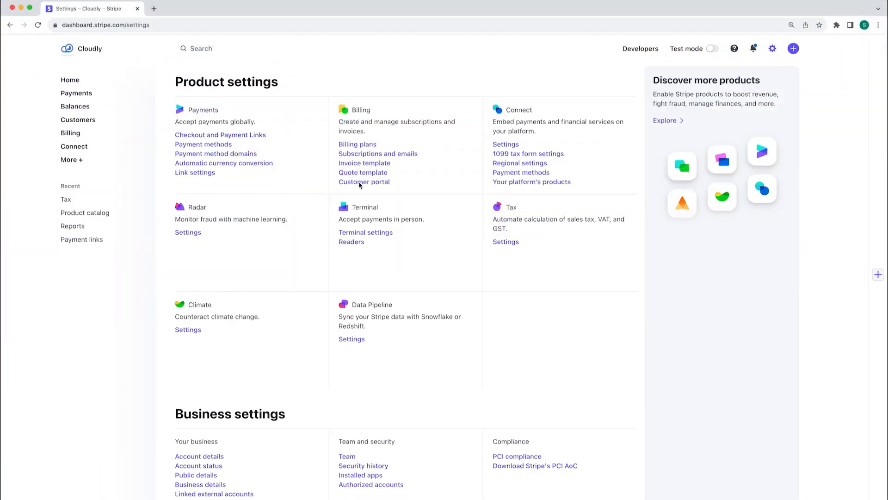
# - In customer portal settings, allow pausing and cancelling subscriptions and choose cancellation reasons
pyautogui.click(363, 182)
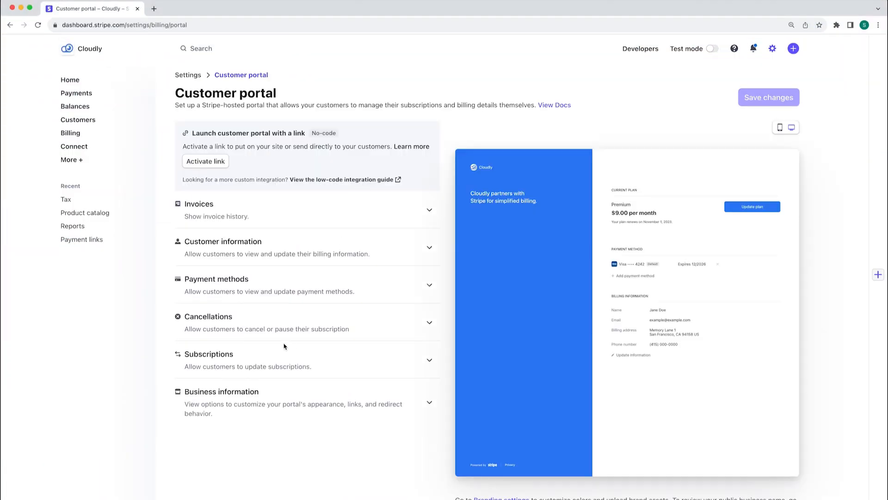
pyautogui.click(209, 353)
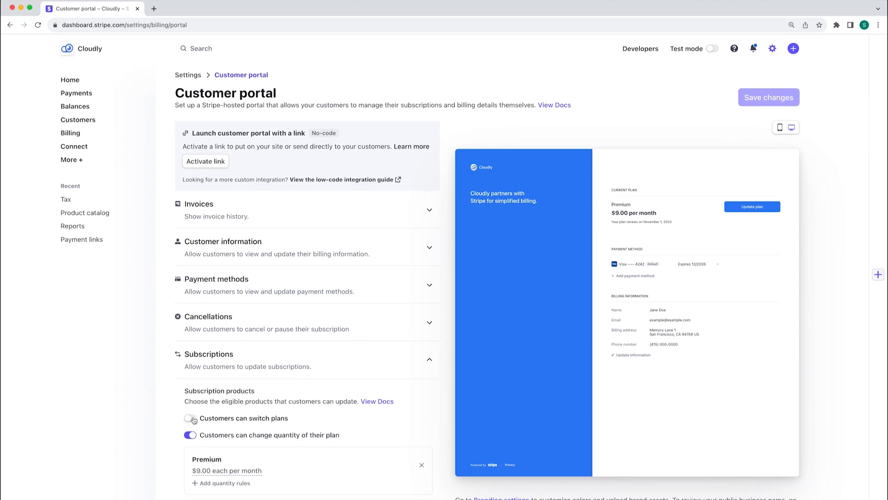
pyautogui.scroll(-3)
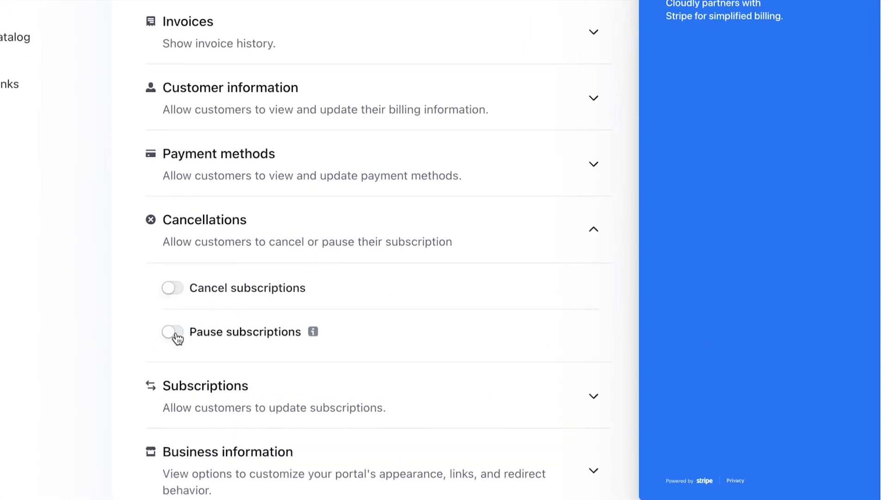
pyautogui.click(171, 331)
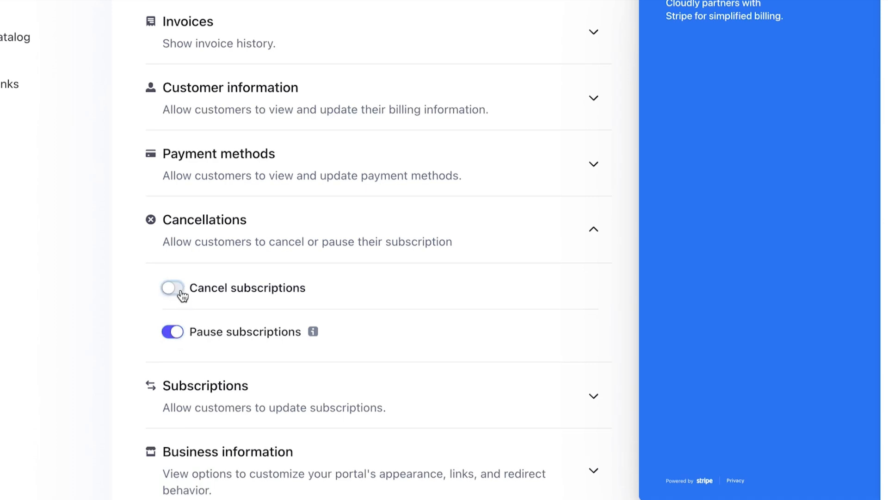
pyautogui.click(172, 288)
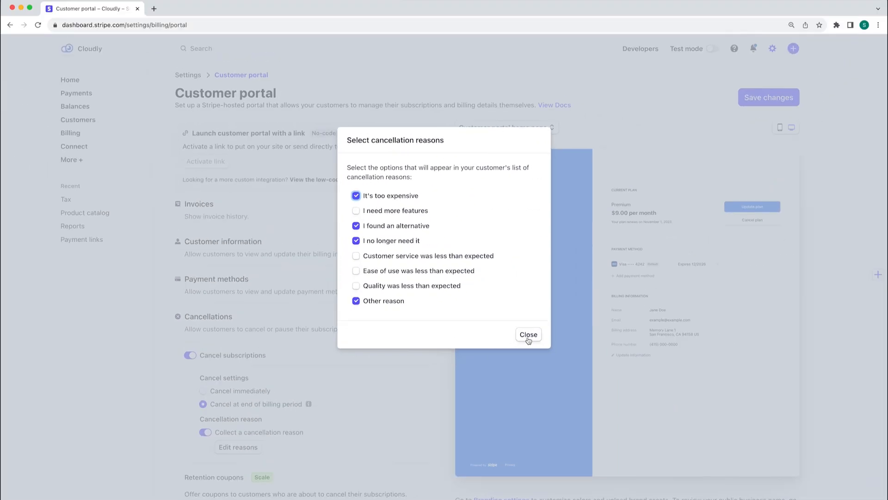
pyautogui.click(527, 333)
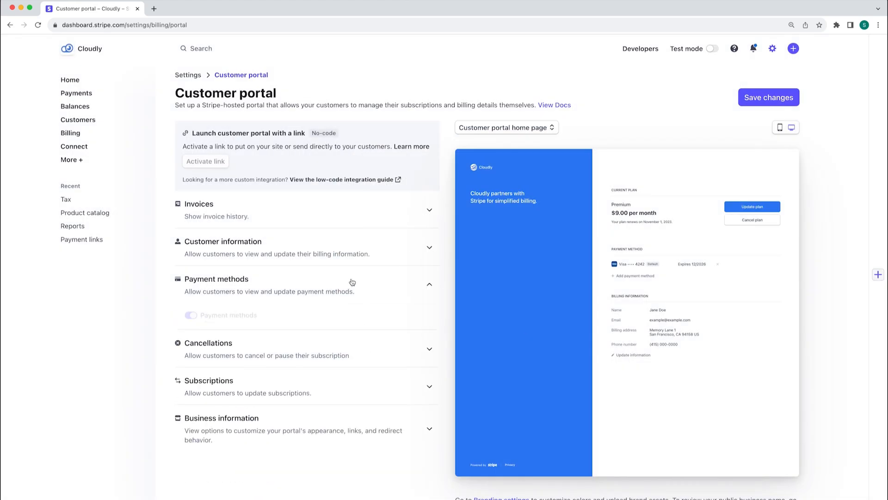
# - Save the portal settings, then activate and copy the customer portal link
pyautogui.click(429, 284)
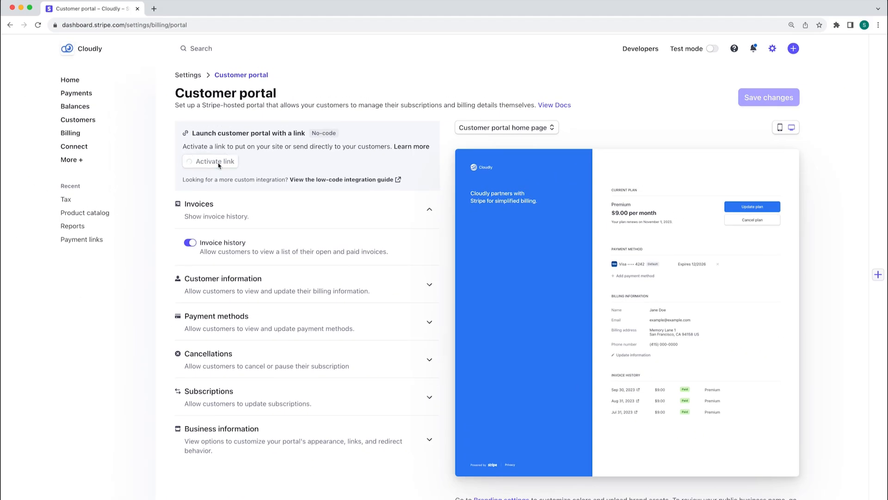
pyautogui.click(214, 161)
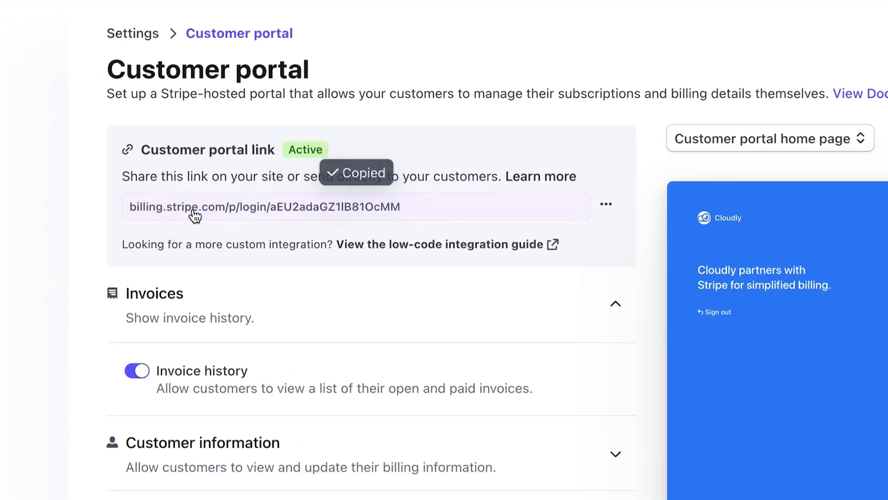
pyautogui.click(54, 252)
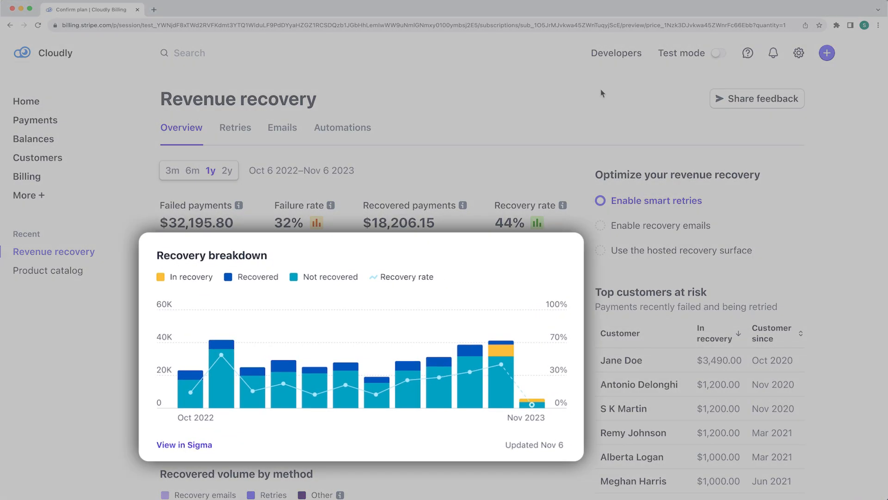
# - Scroll through the Revenue recovery overview to view failed and recovered payment statistics
pyautogui.scroll(-3)
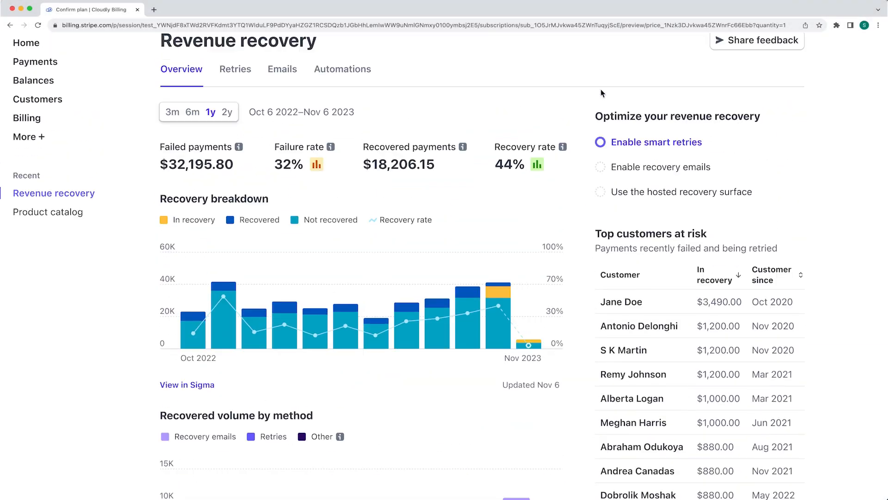
# - Use Smart Retries for failed subscription card payments
pyautogui.click(235, 69)
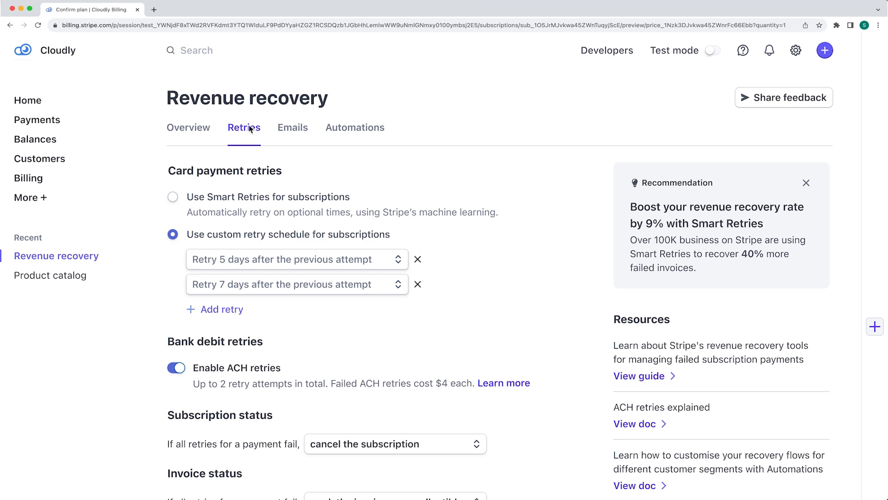
pyautogui.click(172, 197)
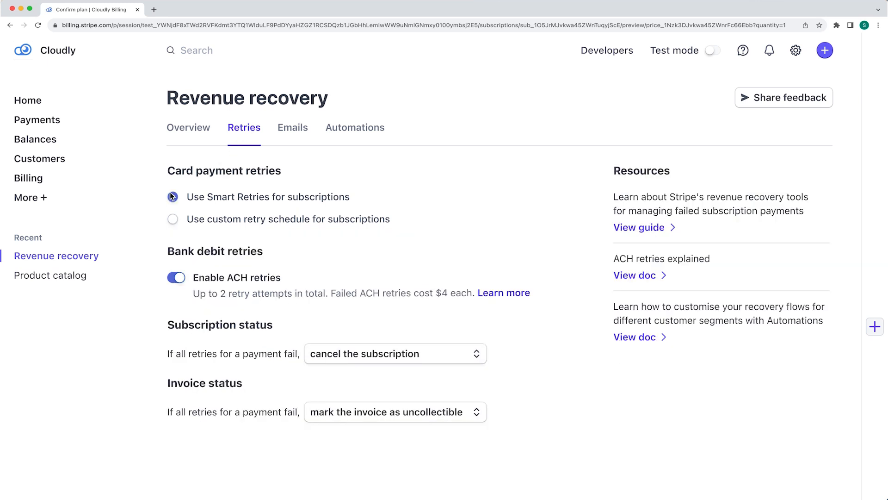
pyautogui.click(172, 196)
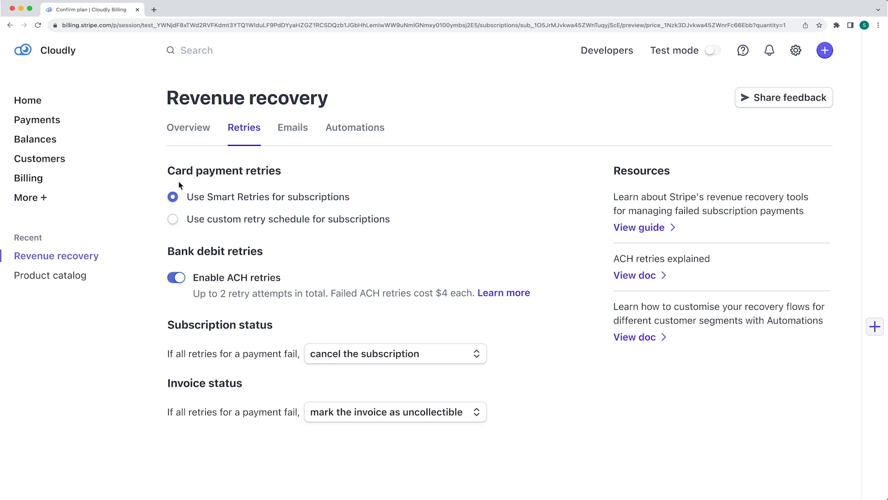
# - Enable emails for failed card payments and preview the email
pyautogui.click(293, 127)
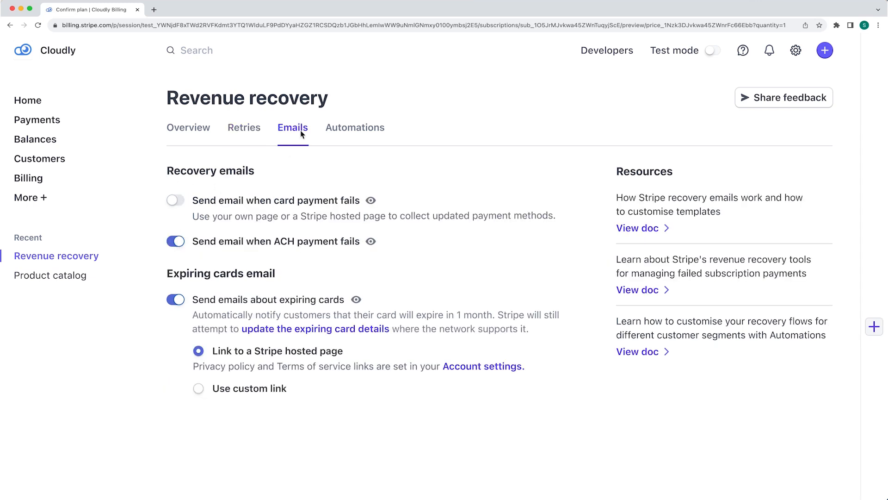
pyautogui.click(174, 200)
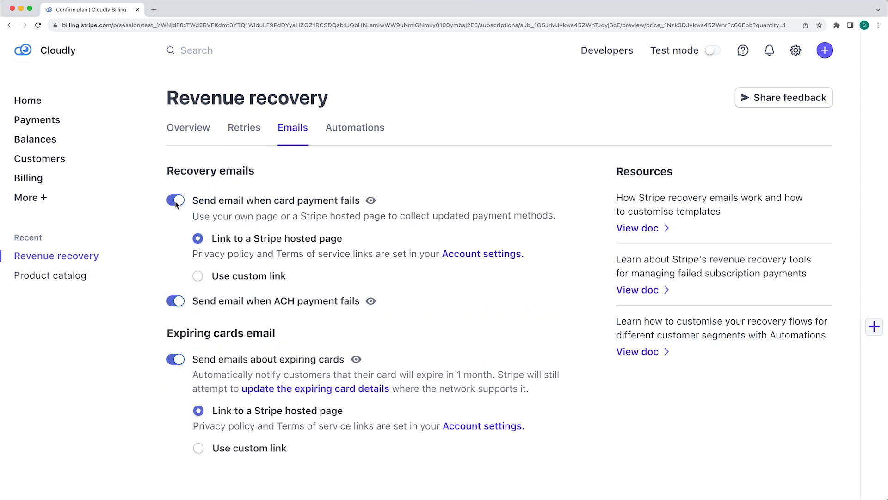
pyautogui.click(370, 200)
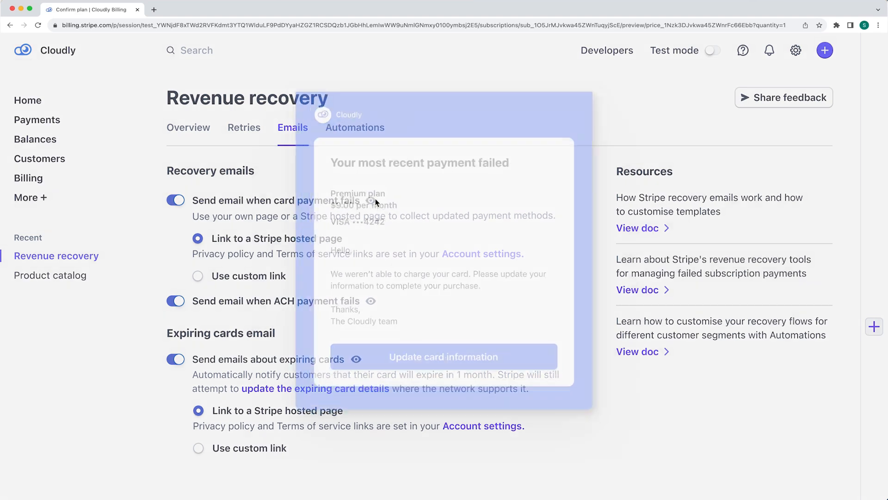